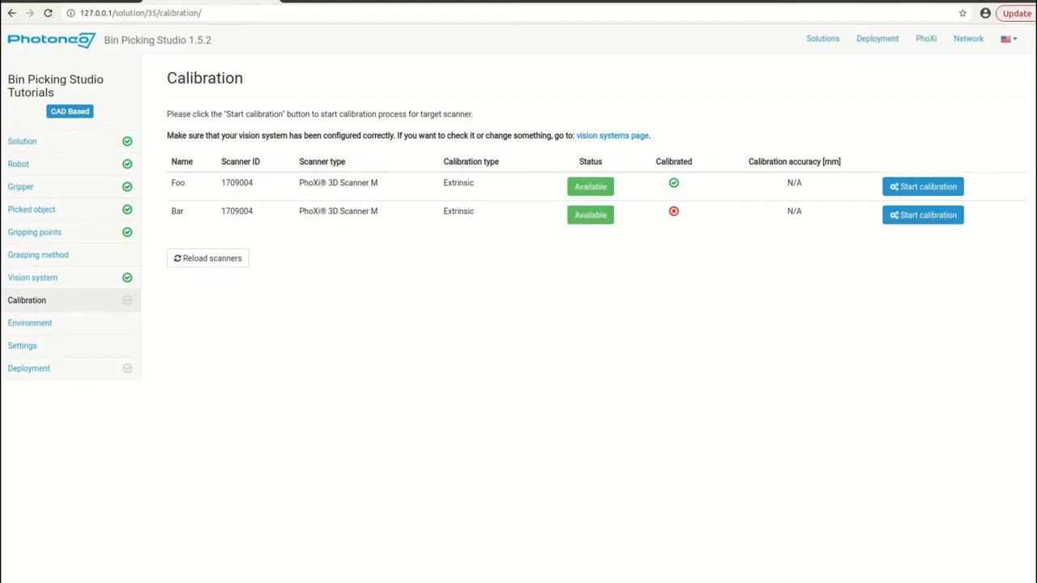
mouse_move(902, 197)
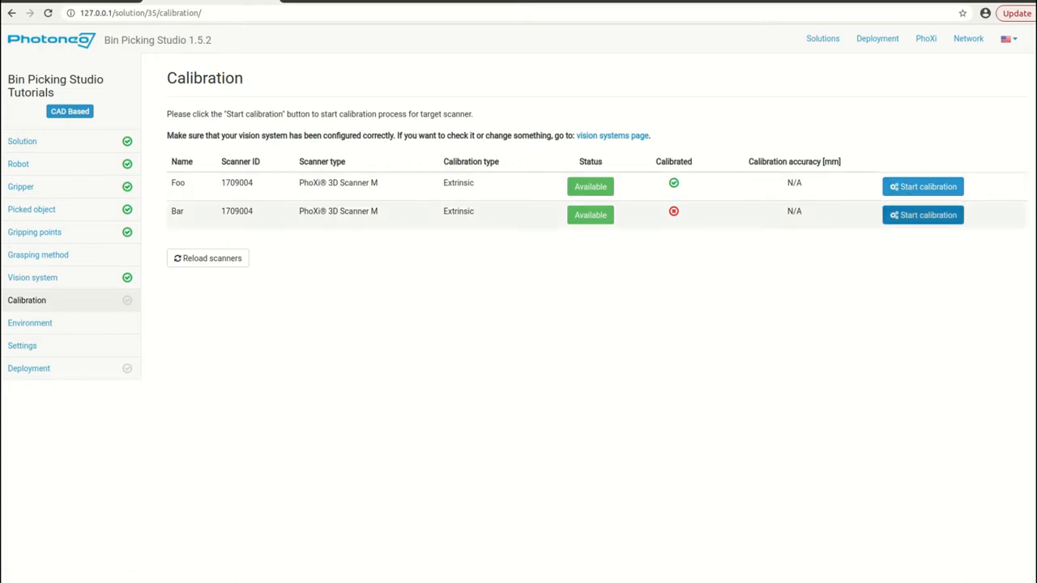
- Start calibrating scanner Bar using the 19.95 mm ping-pong ball
left_click(922, 215)
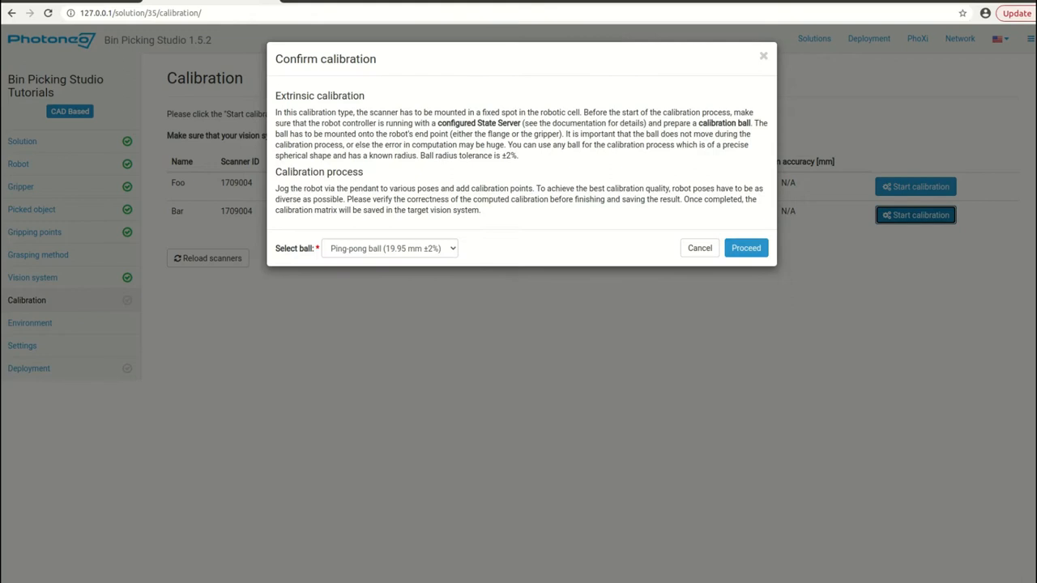
left_click(389, 248)
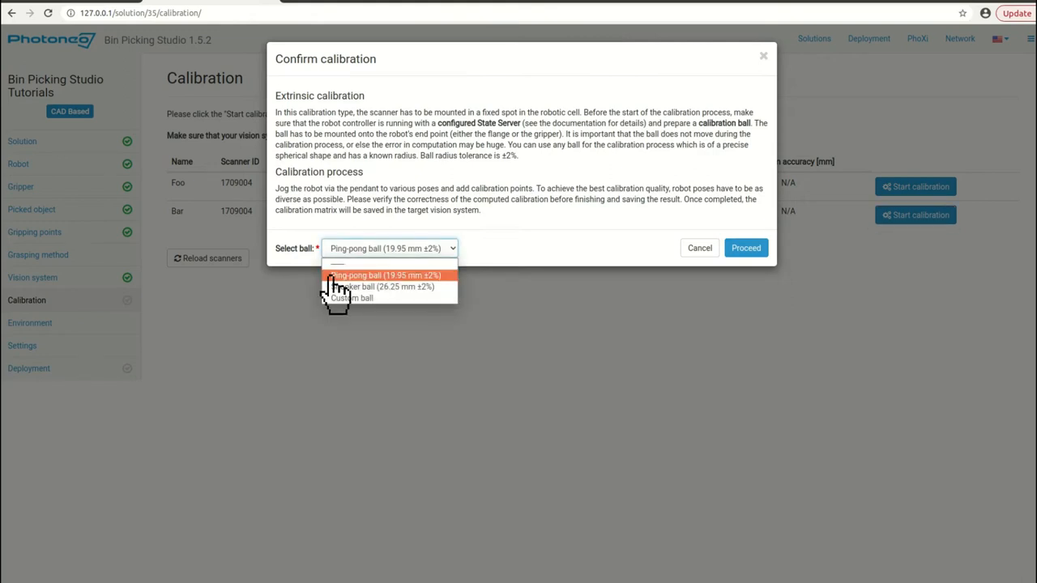
left_click(386, 275)
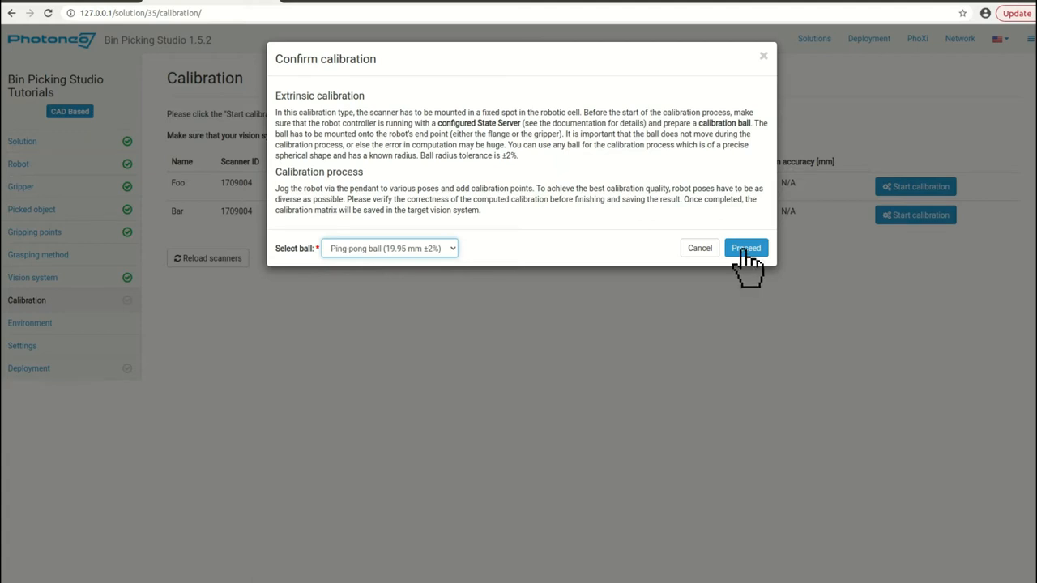
left_click(745, 248)
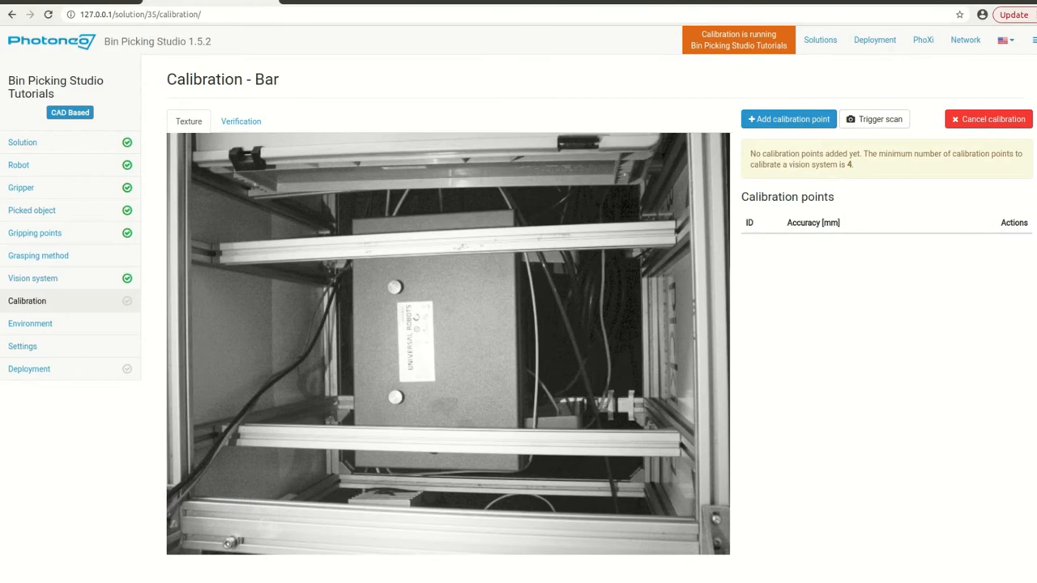
- Add calibration points for the current robot poses until accuracy reaches 1.069 mm
left_click(787, 119)
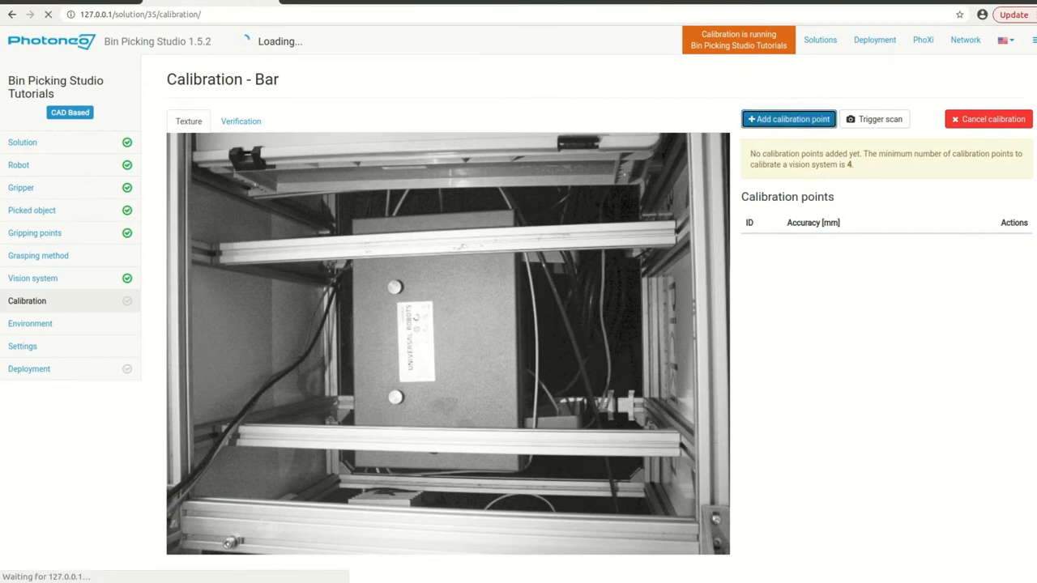
left_click(788, 119)
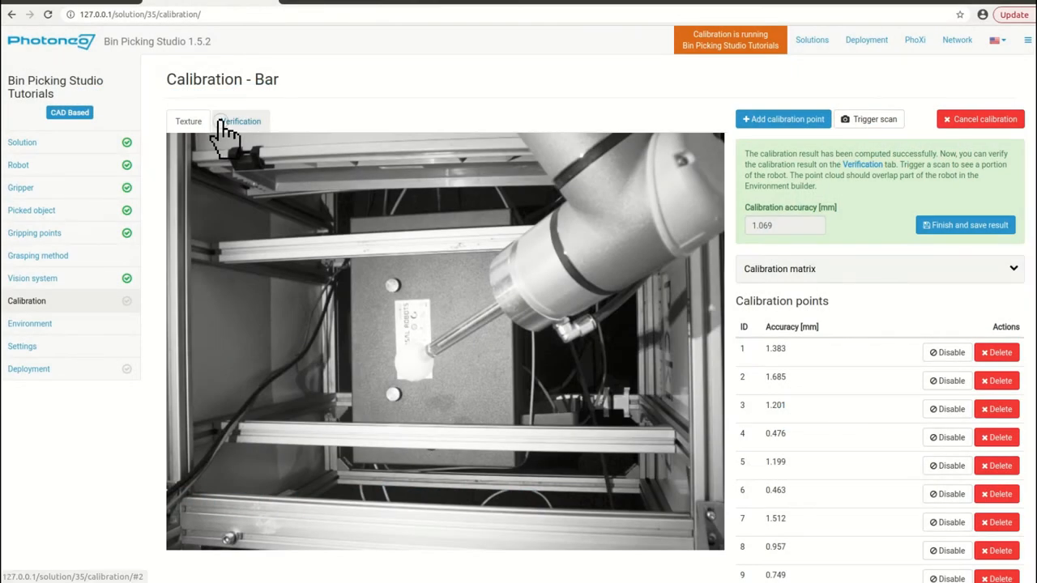
- Check point cloud overlap in Verification, then finish and save Bar's calibration
left_click(240, 121)
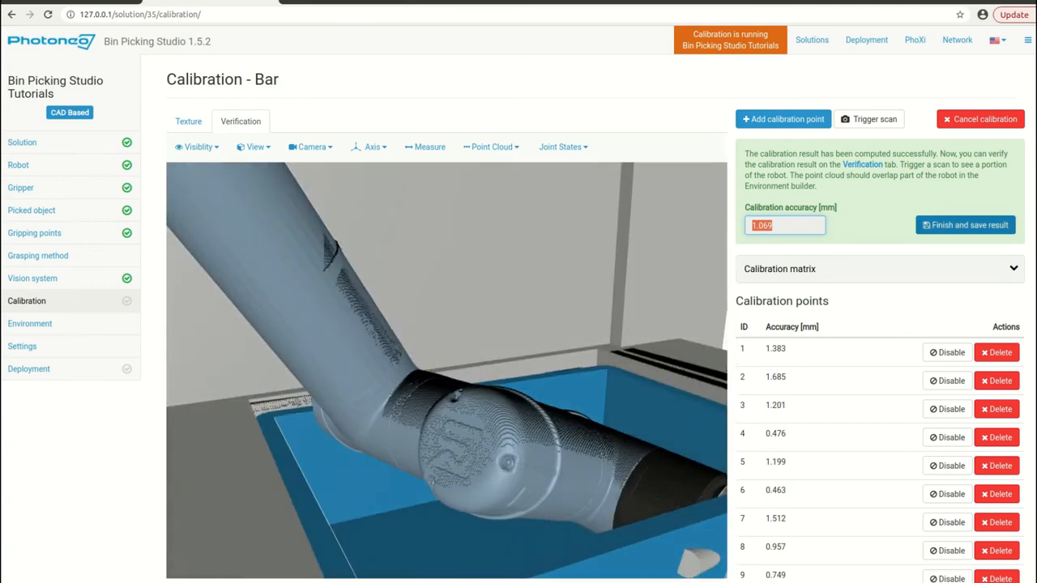
left_click(965, 224)
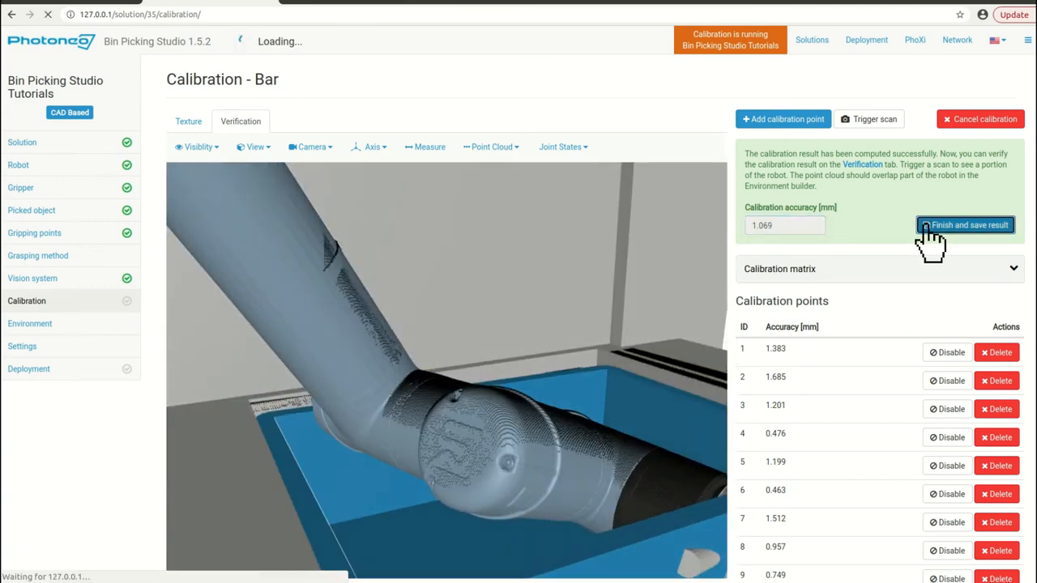
left_click(964, 225)
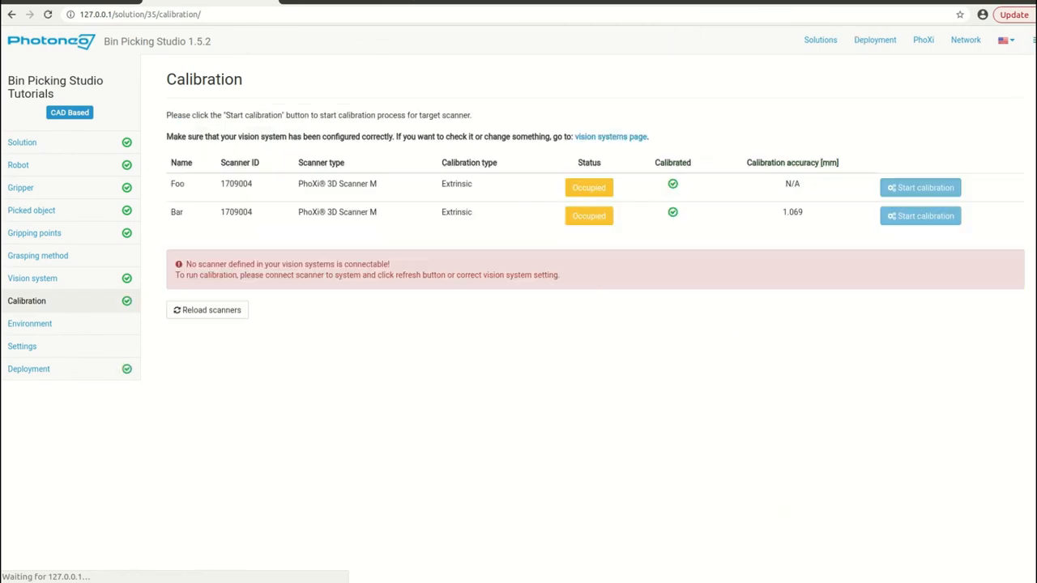